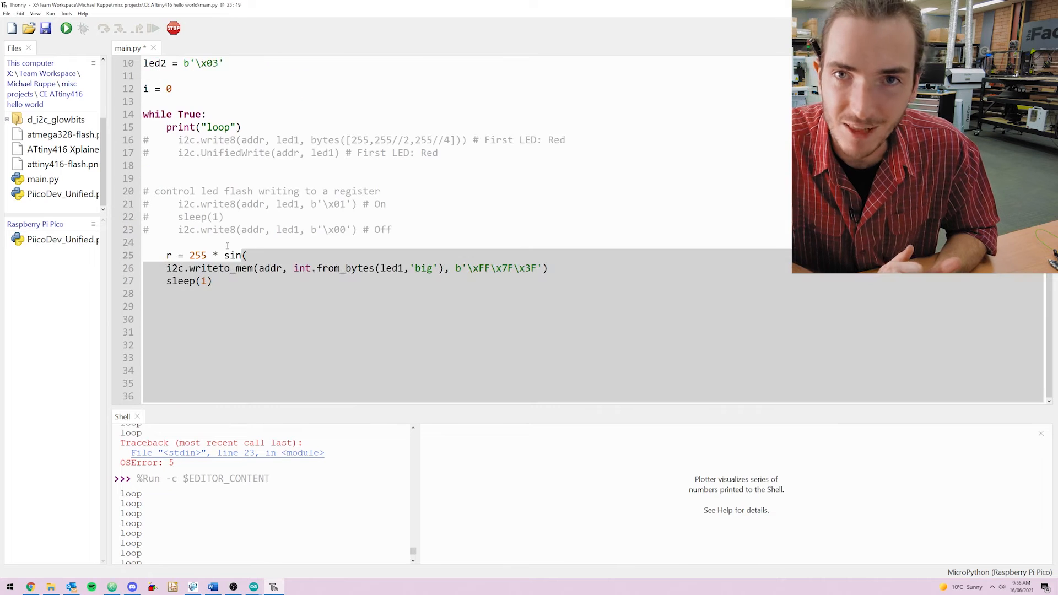
# Run the script twice with the rounded sine red value.
pyautogui.click(66, 28)
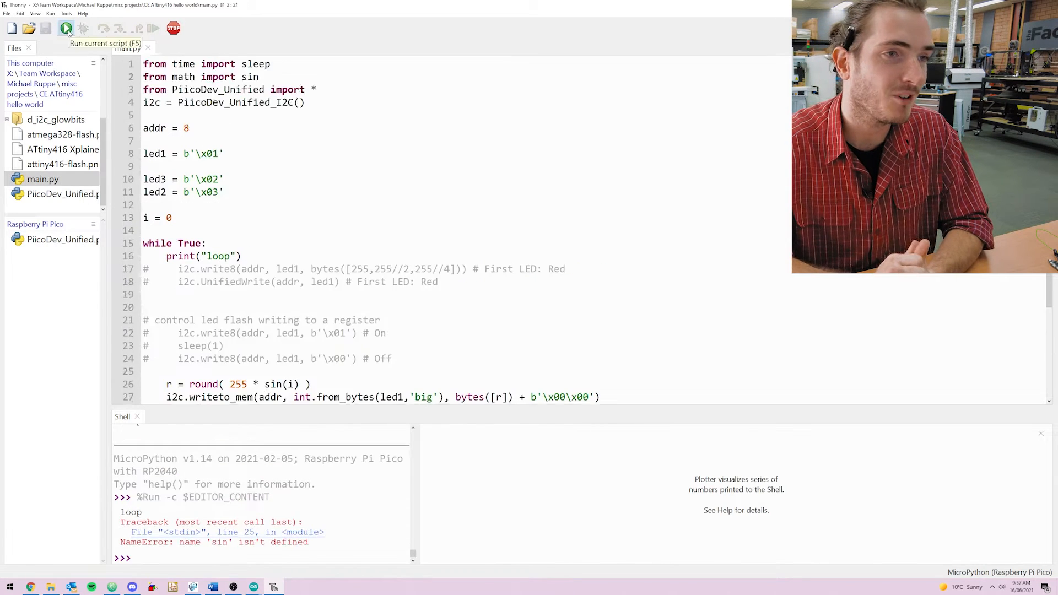
pyautogui.click(66, 28)
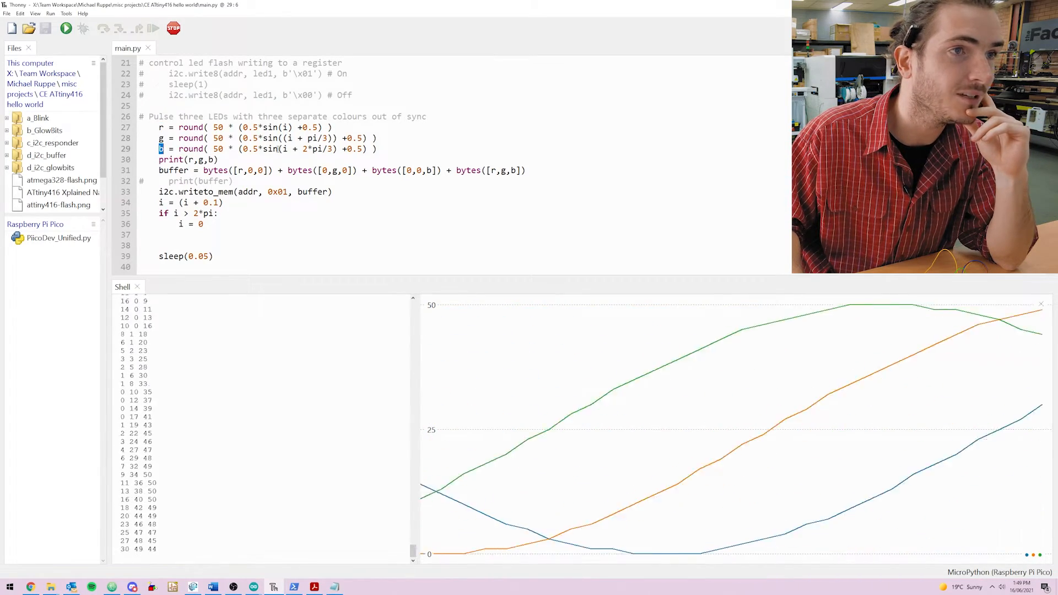
# Select the blue value variable b in the pulse script.
pyautogui.doubleClick(312, 138)
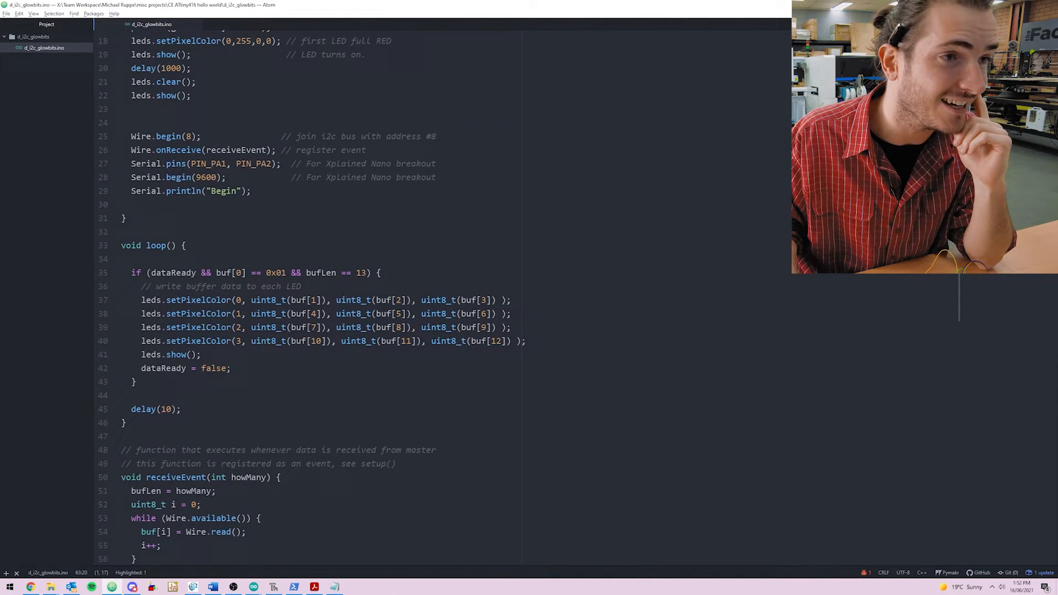
# Scroll to loop() and highlight the buf[0] == 0x01 register check in its condition.
pyautogui.scroll(-3)
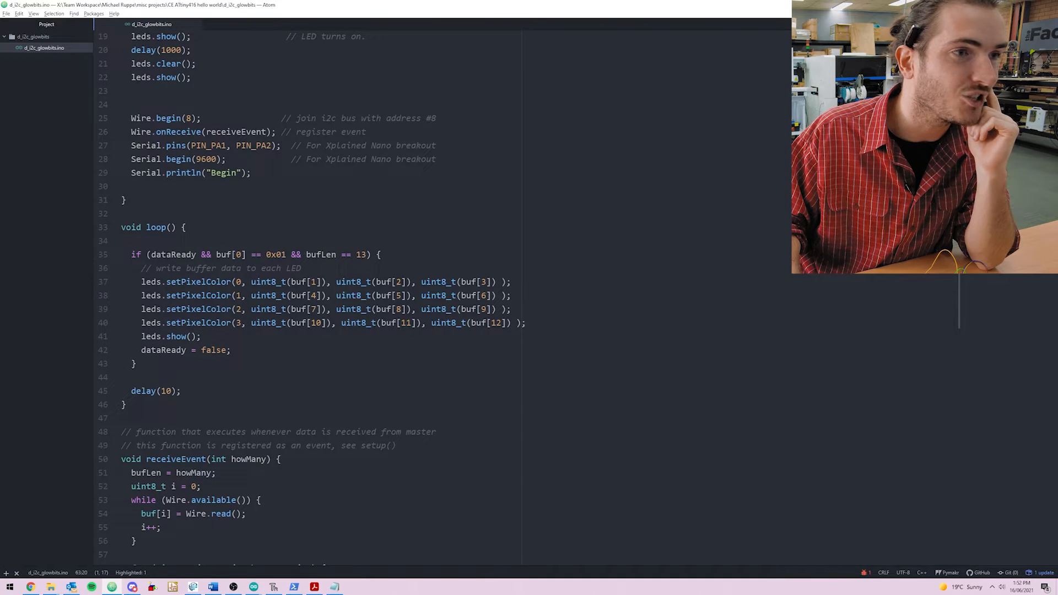
pyautogui.doubleClick(174, 255)
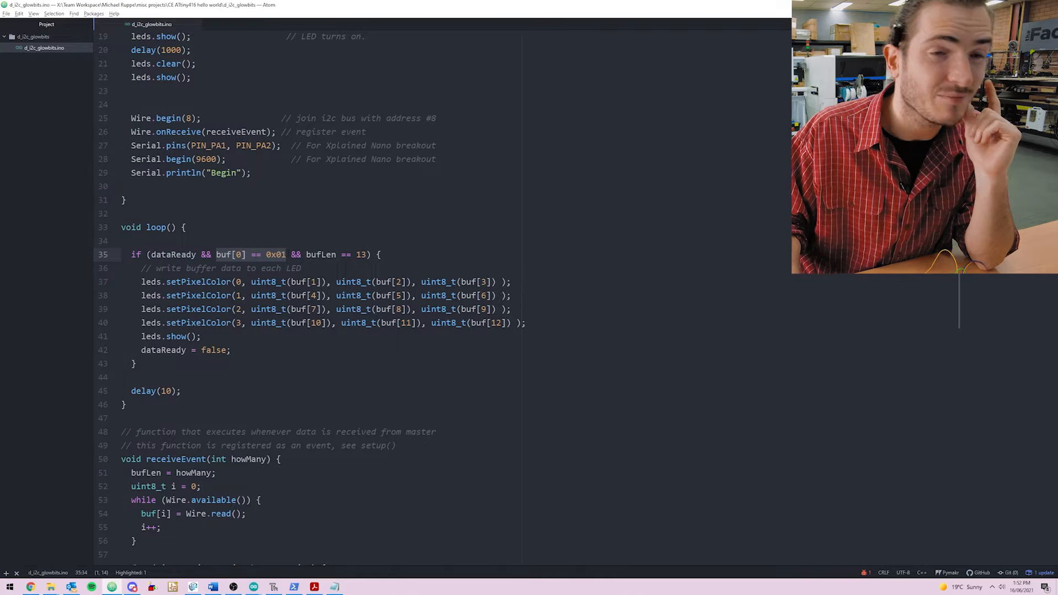
pyautogui.doubleClick(275, 254)
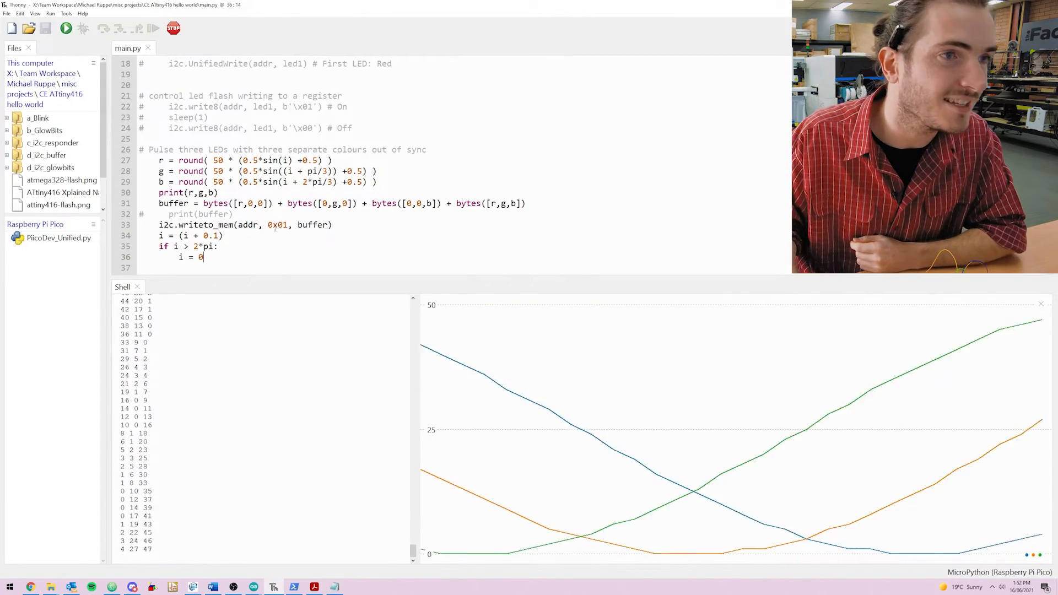
# Select the reset value of i in main.py.
pyautogui.doubleClick(278, 225)
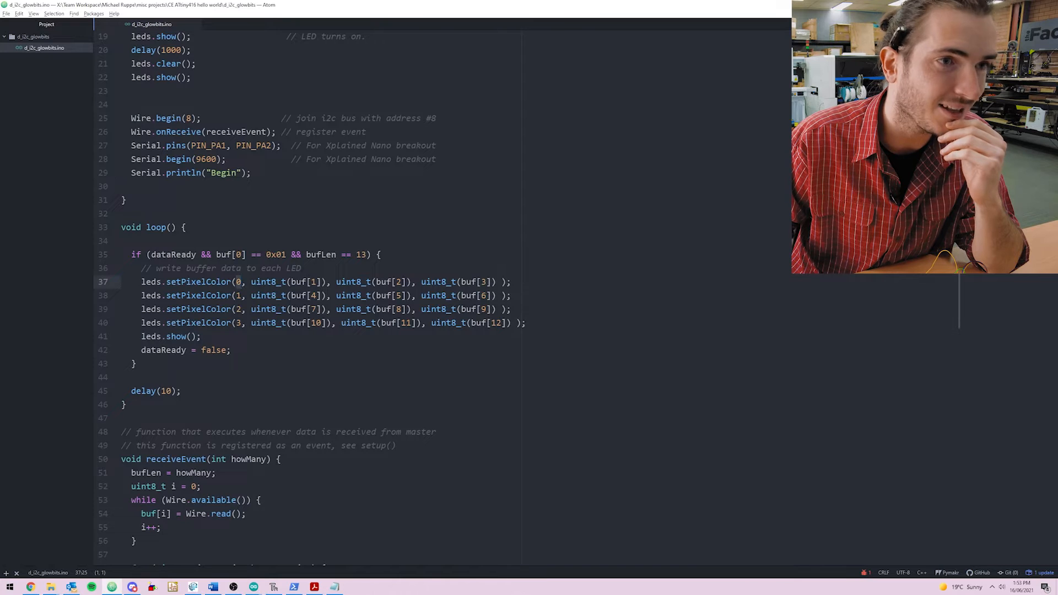
# Select the LED index in the first setPixelColor call.
pyautogui.doubleClick(389, 282)
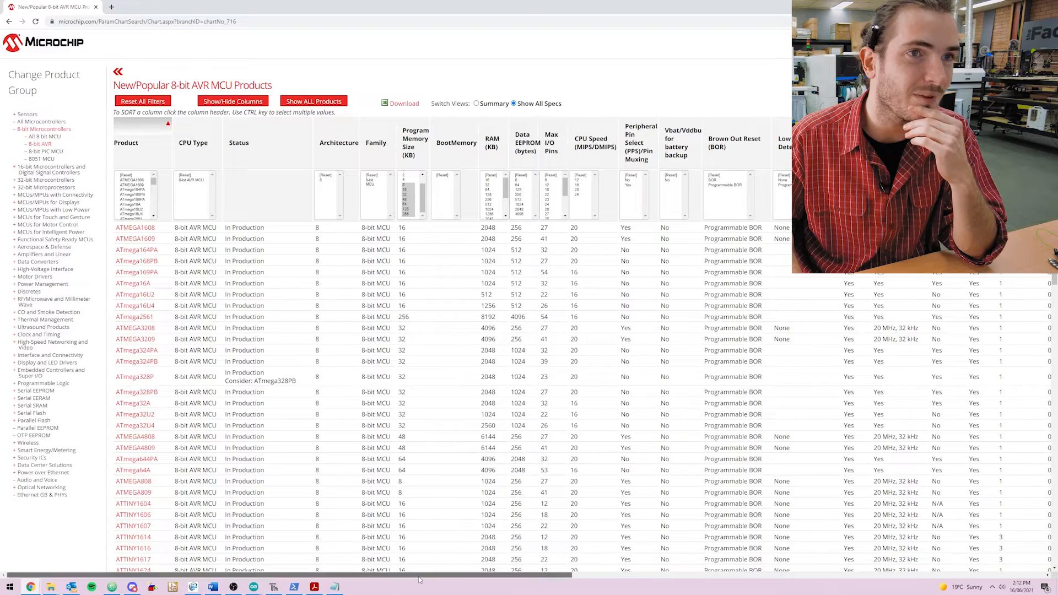
# Scroll the 8-bit AVR table right toward the Max I/O Pins column.
pyautogui.hscroll(3)
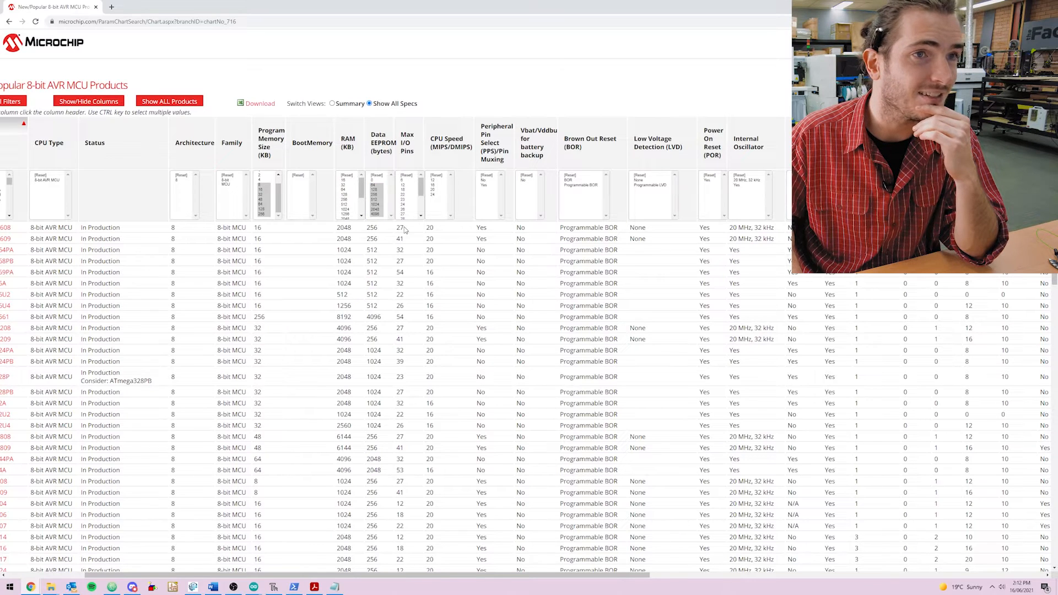
pyautogui.moveTo(411, 200)
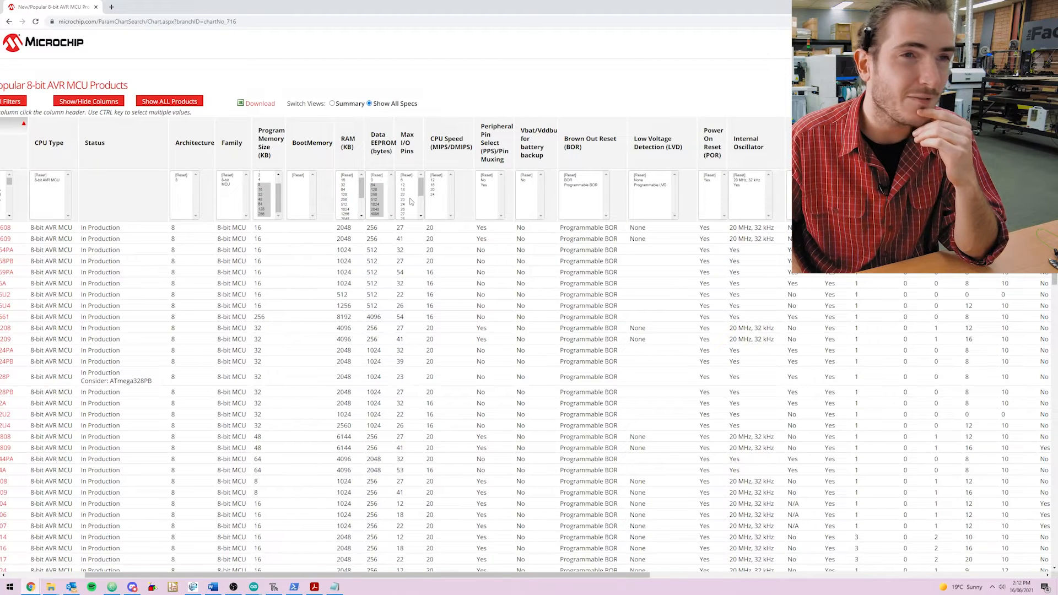
pyautogui.moveTo(410, 196)
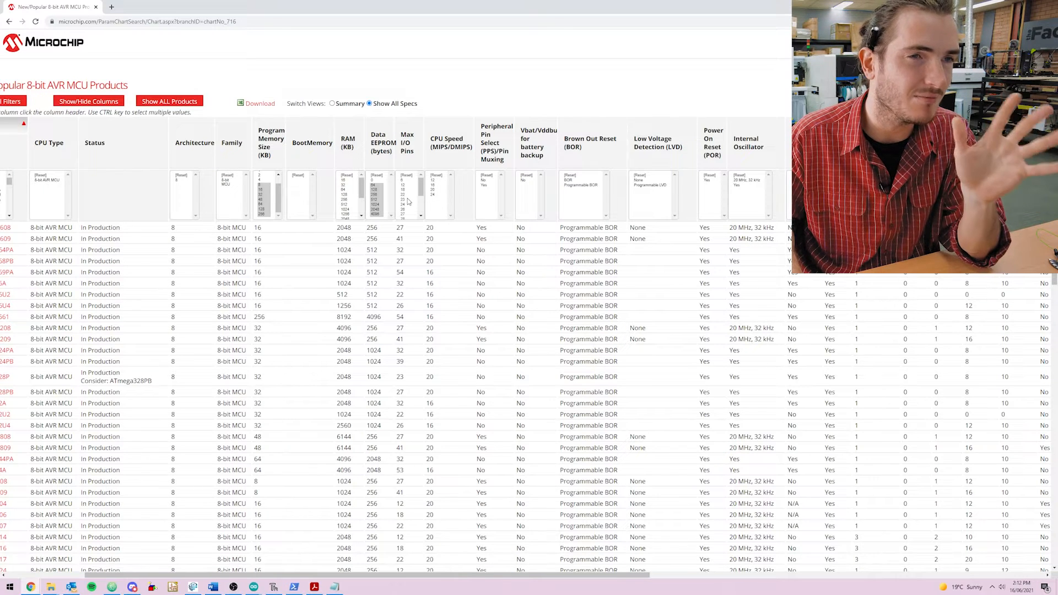
pyautogui.moveTo(407, 199)
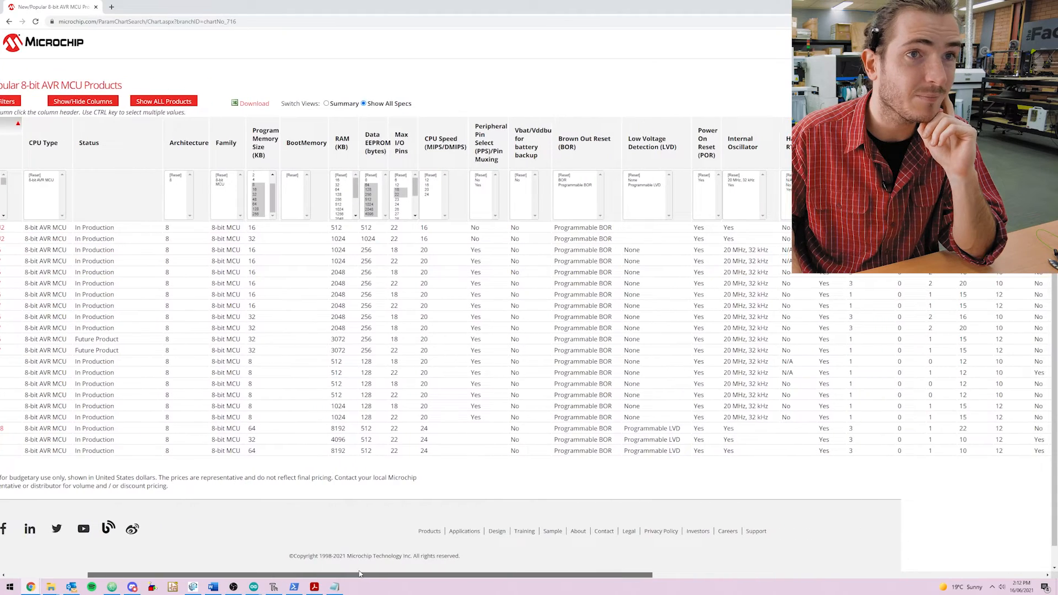
# Scan the filtered columns and open the ATTINY816 product page.
pyautogui.hscroll(3)
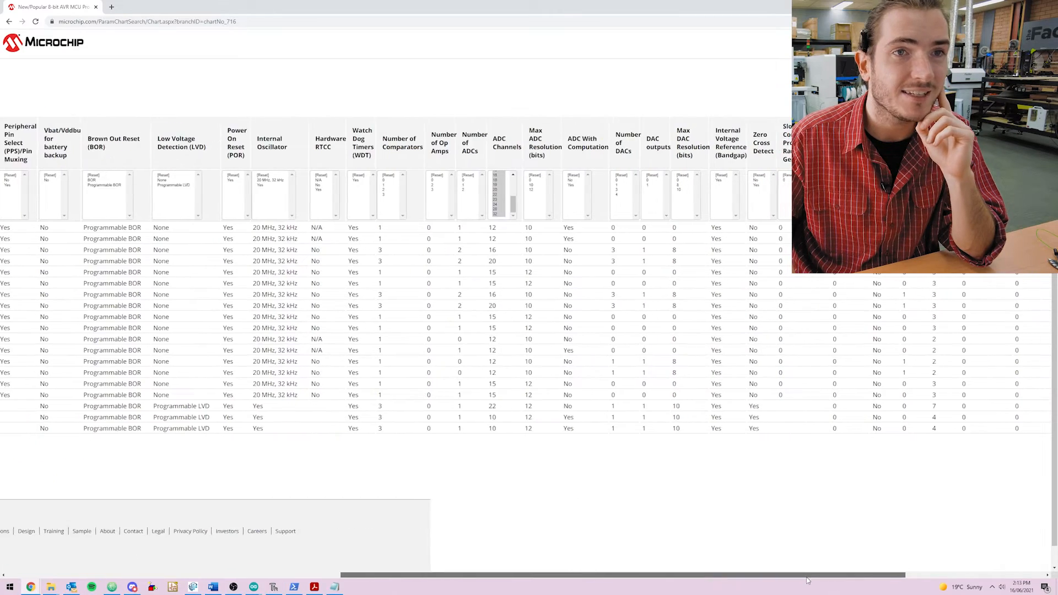
pyautogui.hscroll(3)
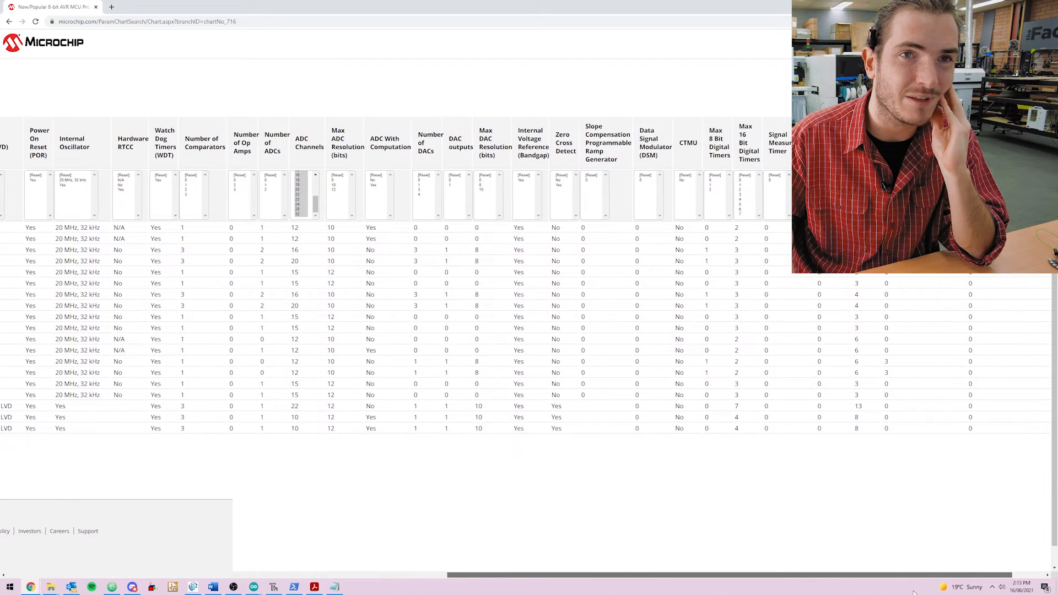
pyautogui.hscroll(-3)
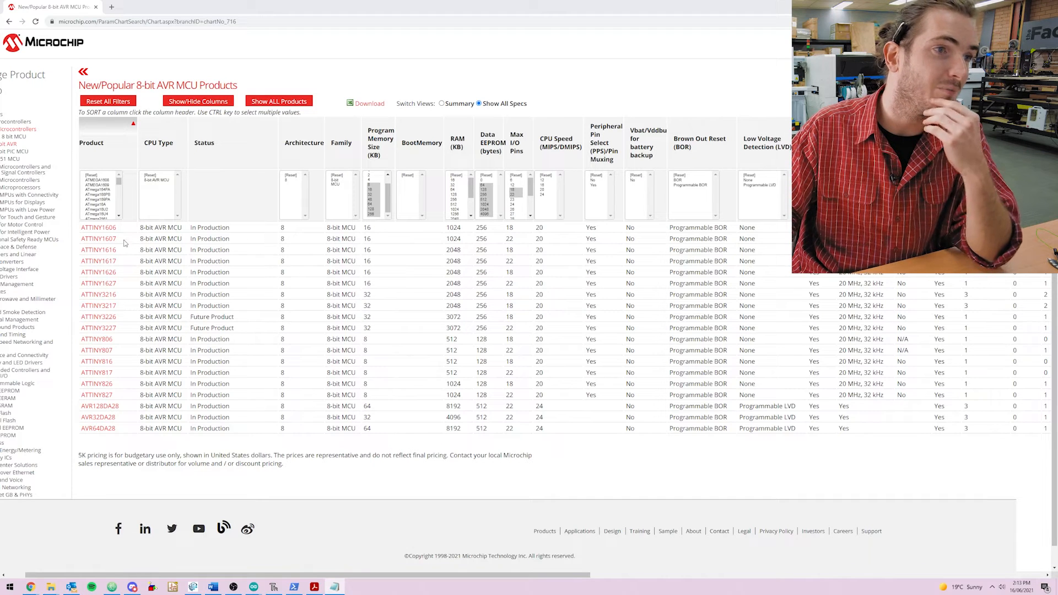
pyautogui.moveTo(112, 232)
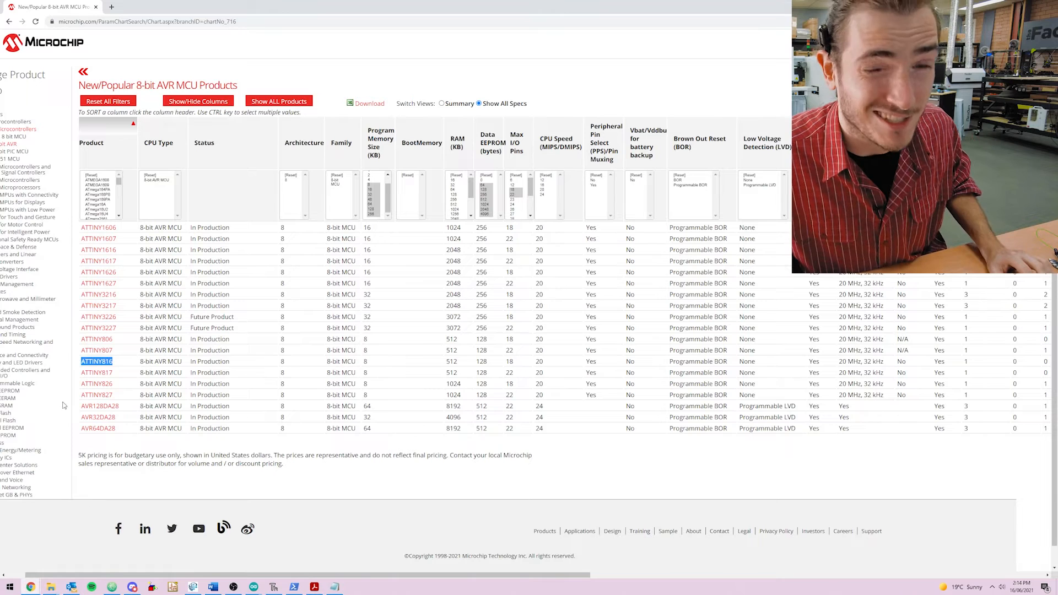
pyautogui.moveTo(121, 342)
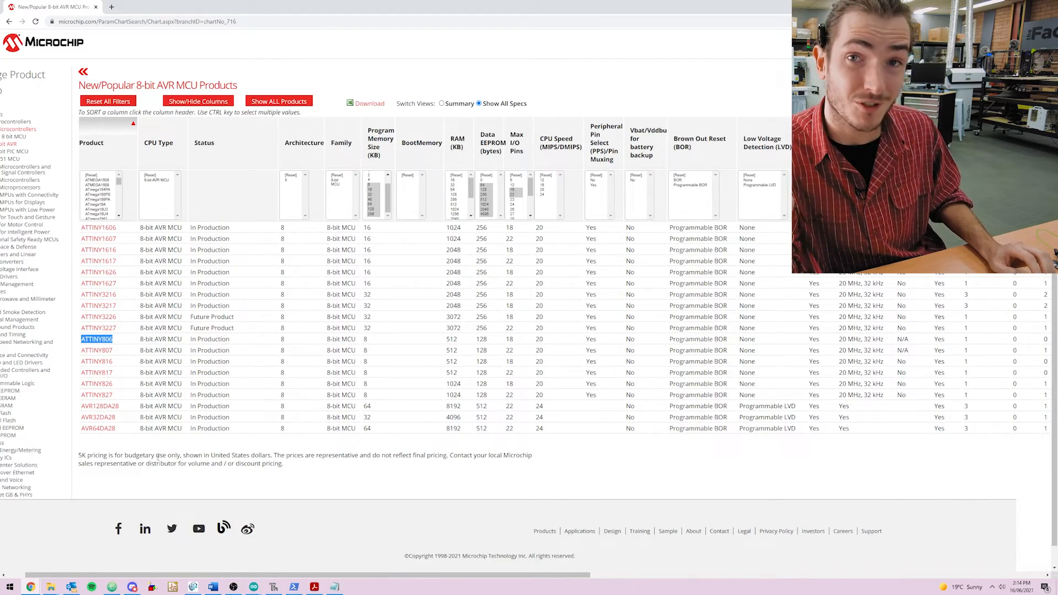
pyautogui.click(96, 362)
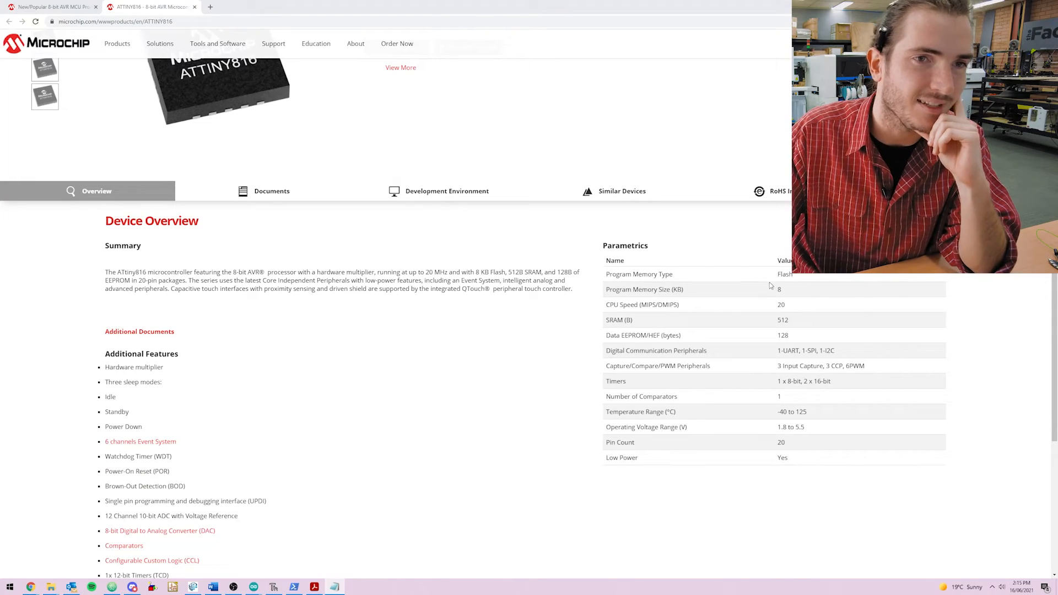
pyautogui.doubleClick(778, 289)
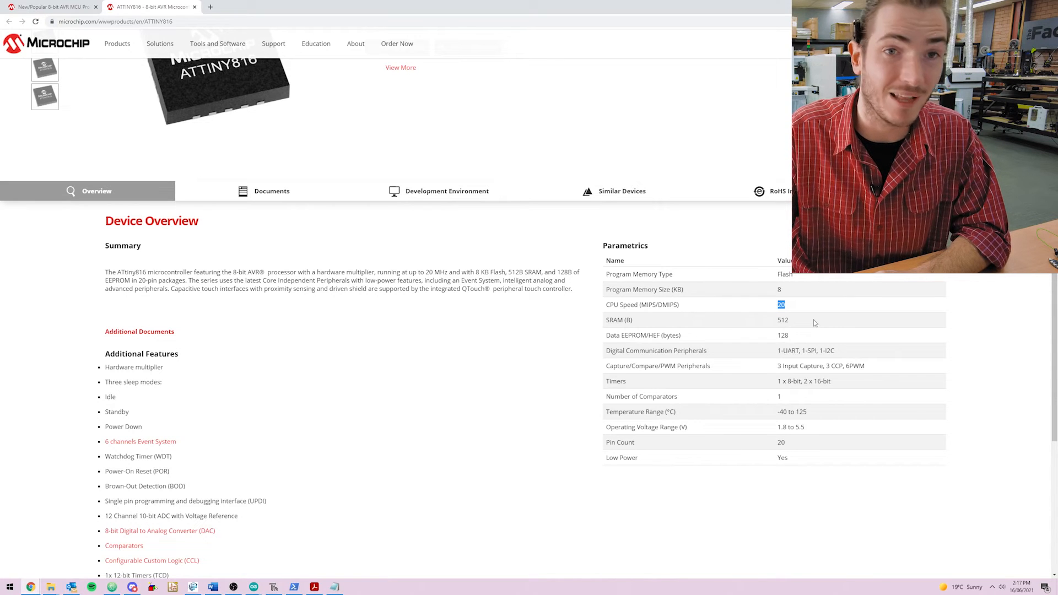
pyautogui.doubleClick(782, 320)
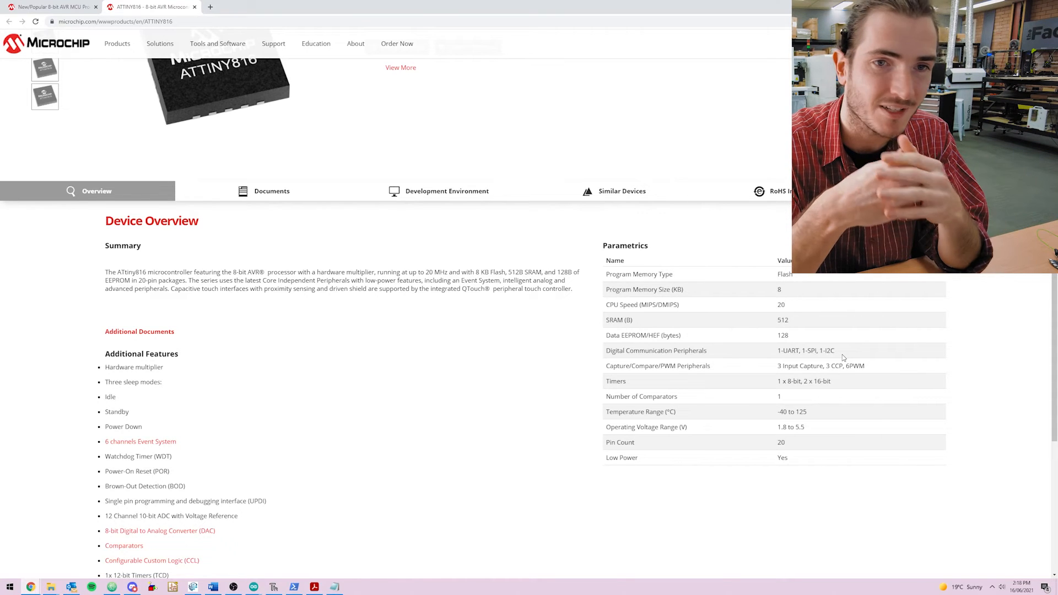
pyautogui.doubleClick(781, 442)
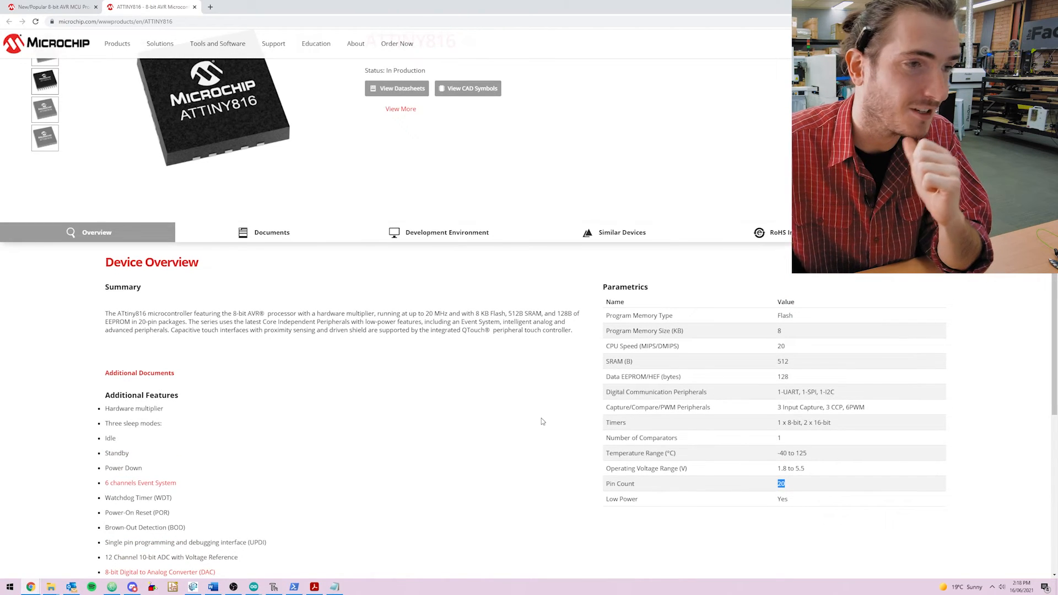
# Scroll to Additional Features and highlight the 12-channel 10-bit ADC.
pyautogui.scroll(-3)
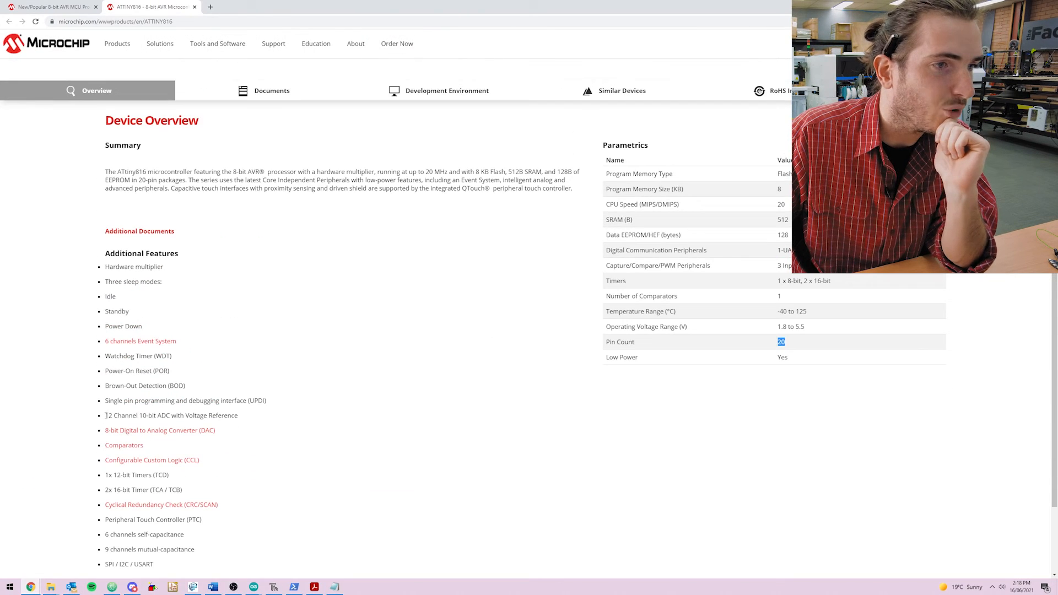
pyautogui.doubleClick(107, 416)
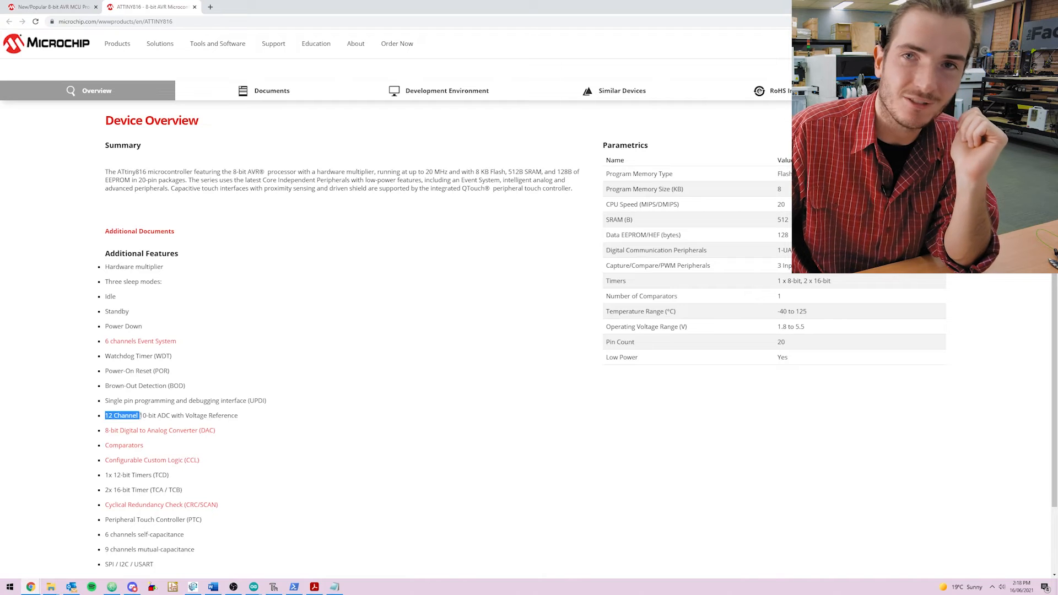
pyautogui.moveTo(167, 432)
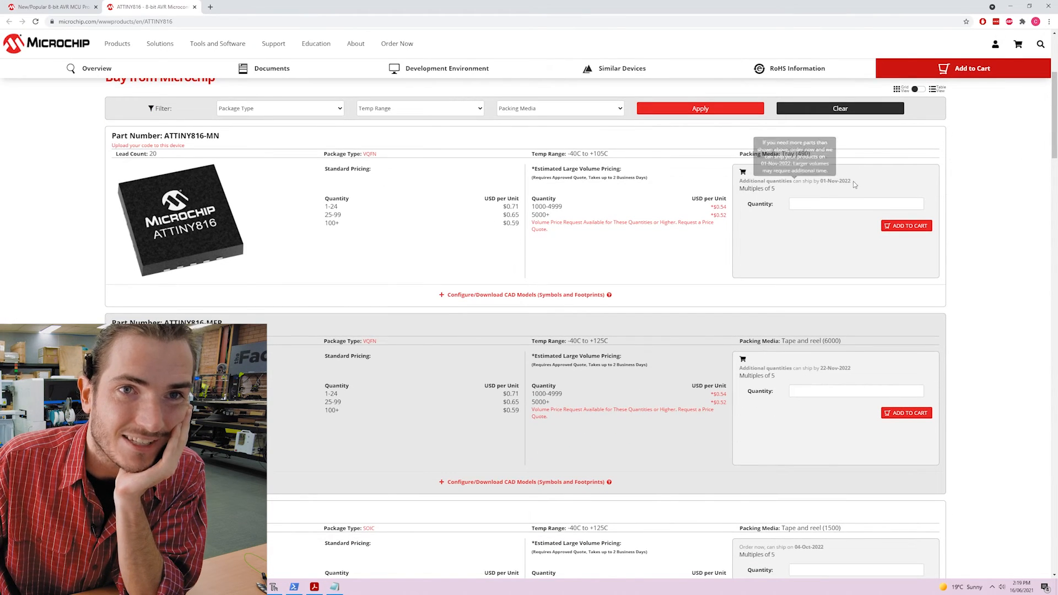
# Scroll down the buy list to ATTINY816-SF and its prices and ship-by dates.
pyautogui.scroll(-3)
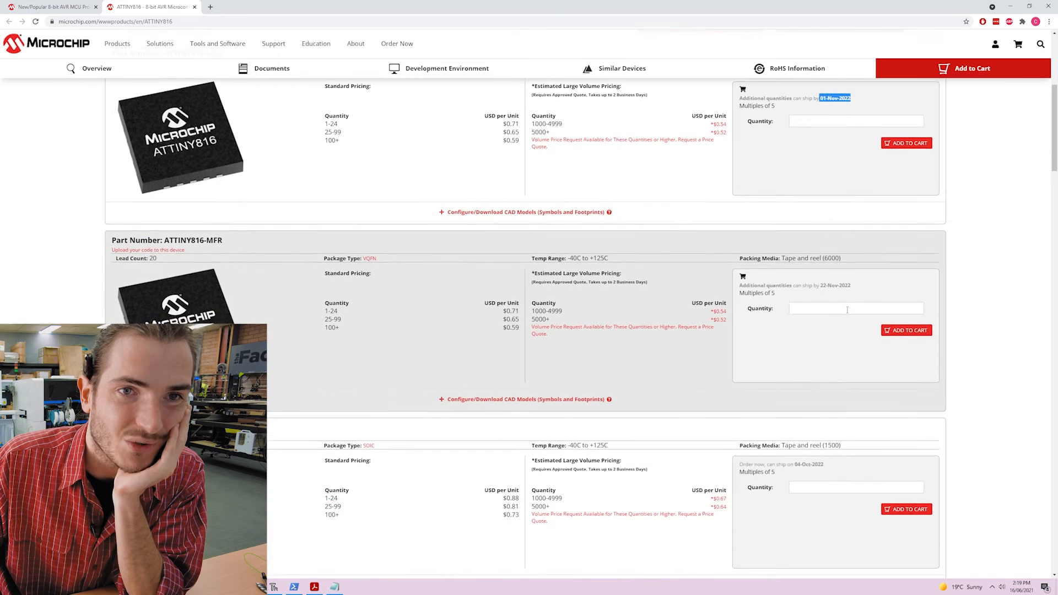
pyautogui.scroll(-3)
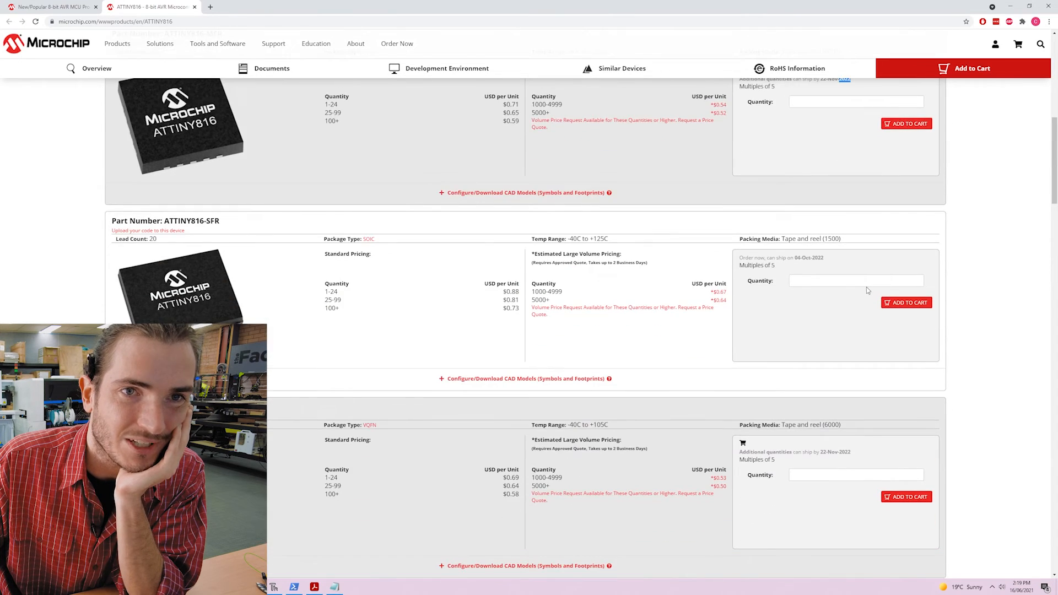
pyautogui.scroll(-3)
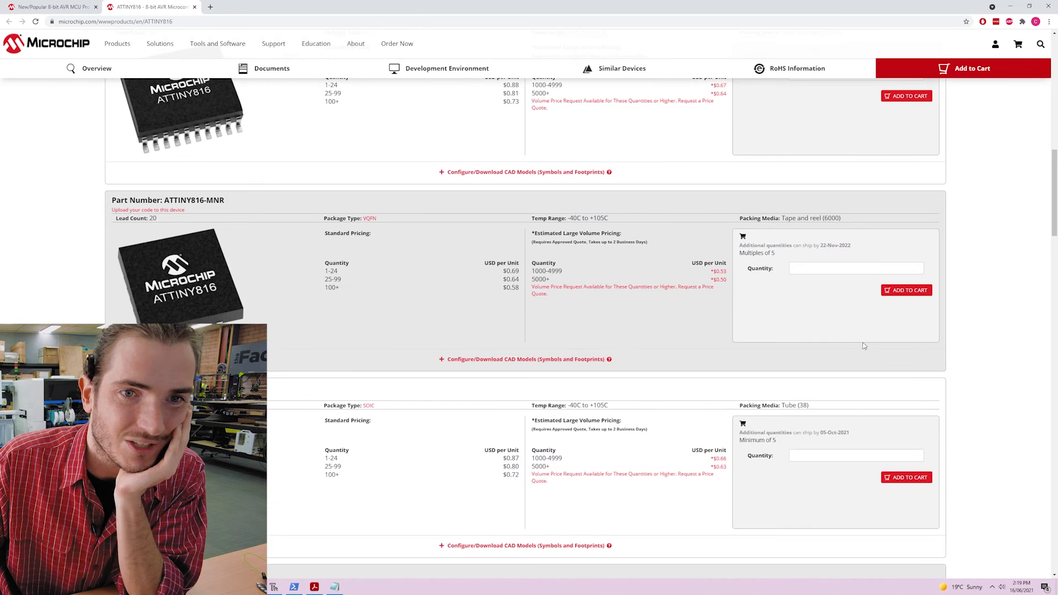
pyautogui.scroll(-3)
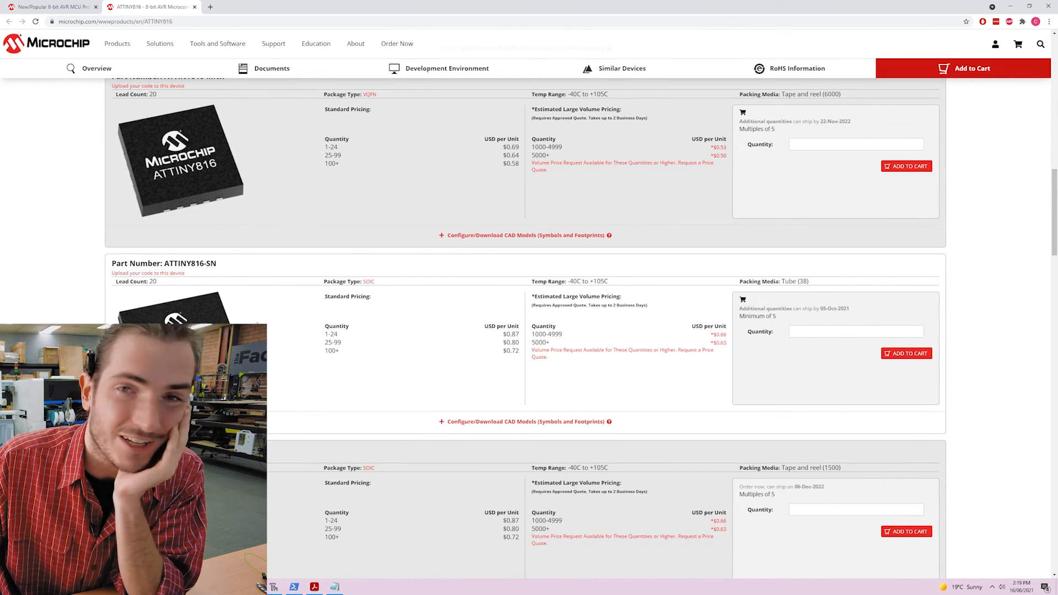
pyautogui.scroll(-3)
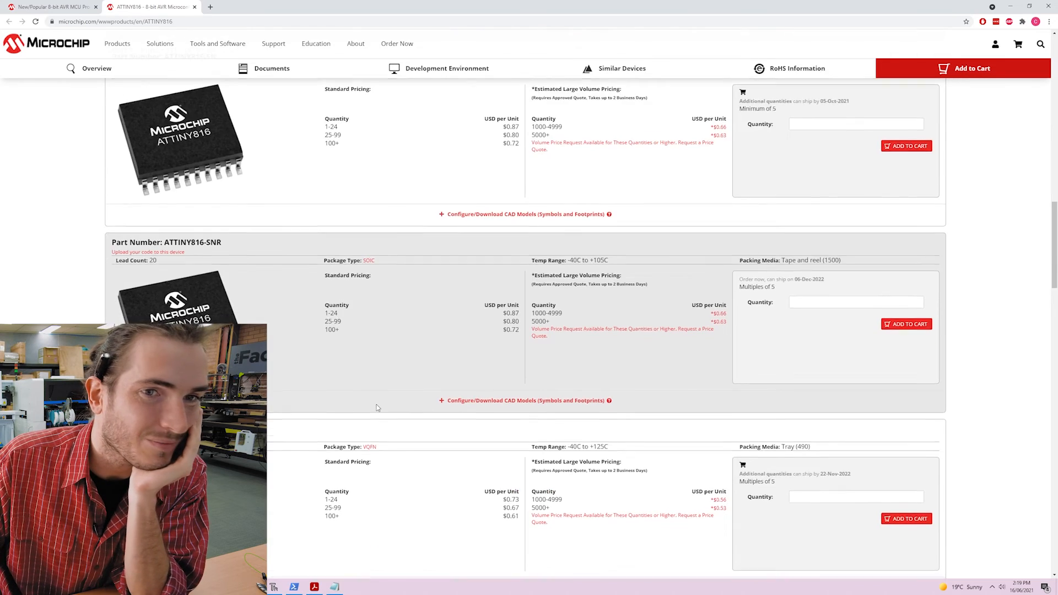
pyautogui.scroll(-3)
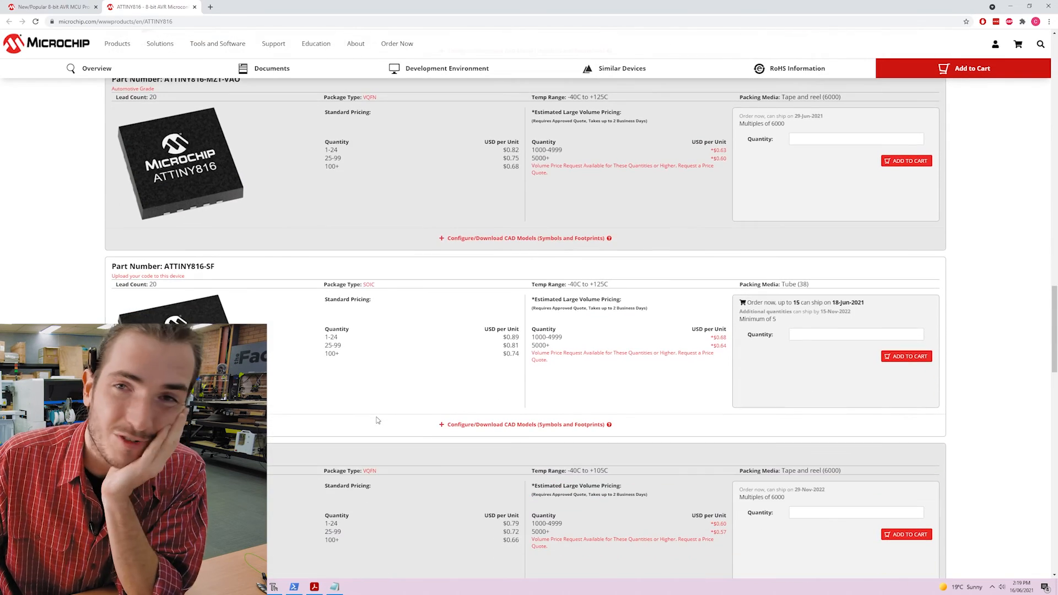